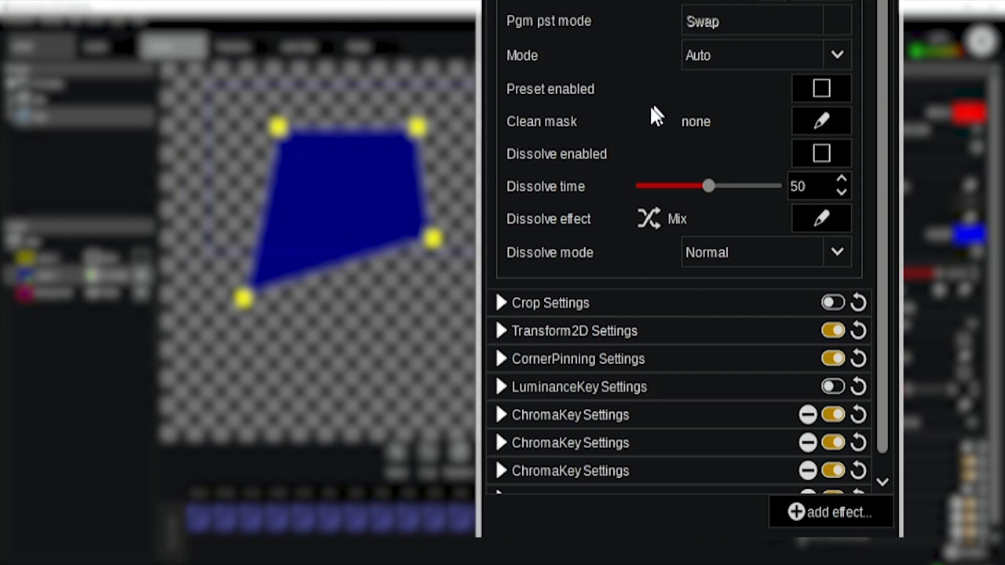
Enable dissolve on the corner-pinned layer with dissolve time 50 and the Mix effect
click(821, 154)
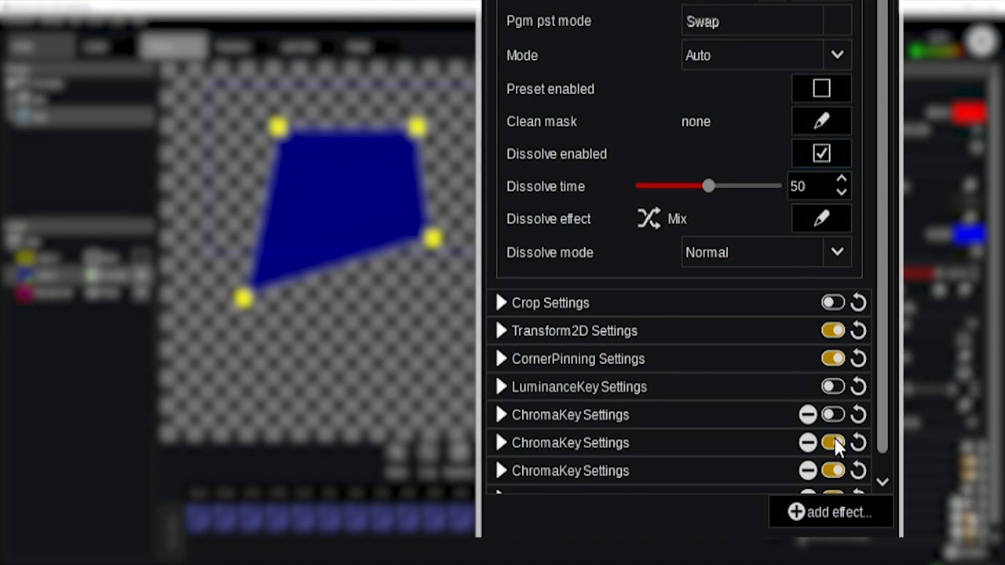
click(833, 443)
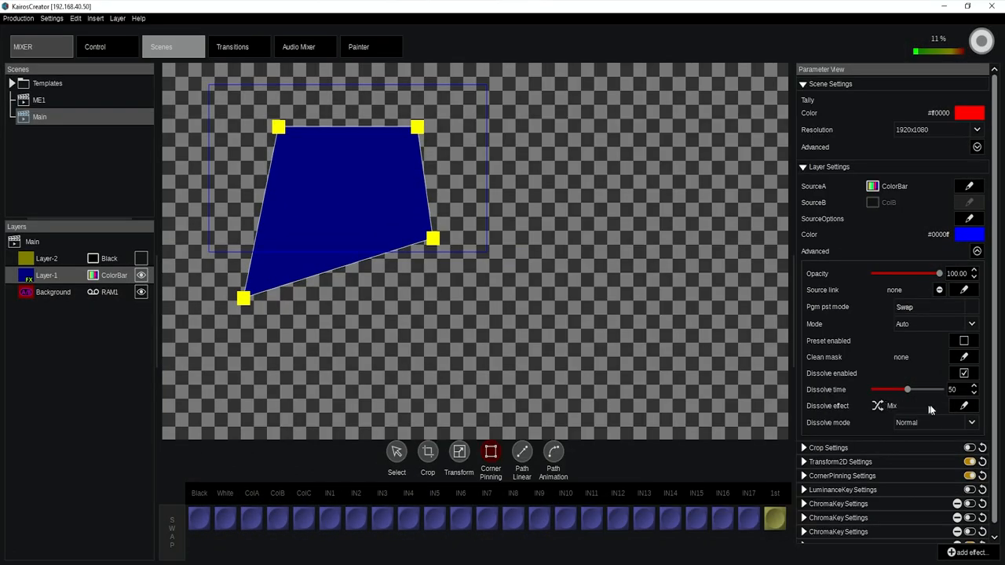
Assign a User-category transition effect to the dissolve and switch source to trigger the wipe
click(964, 405)
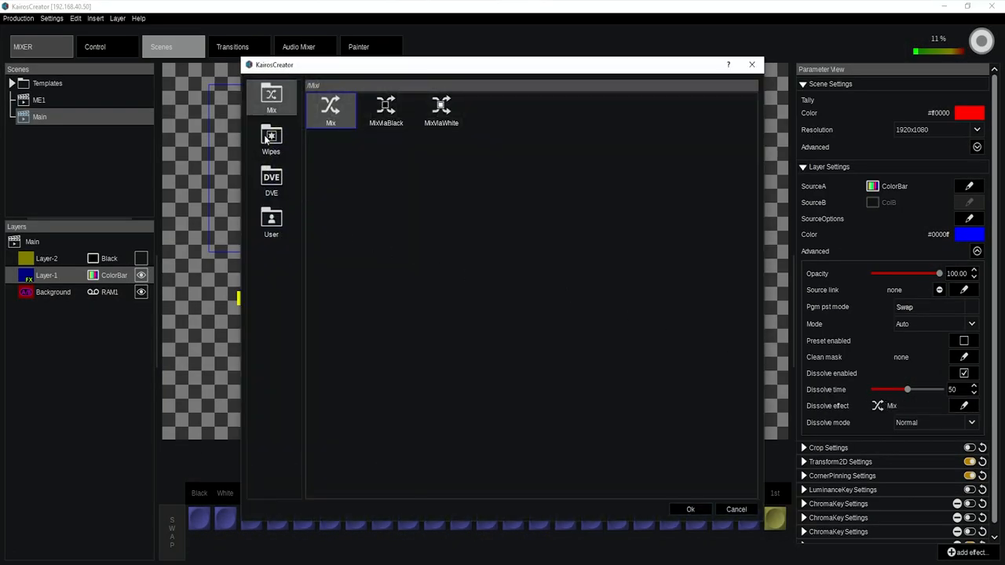
click(270, 223)
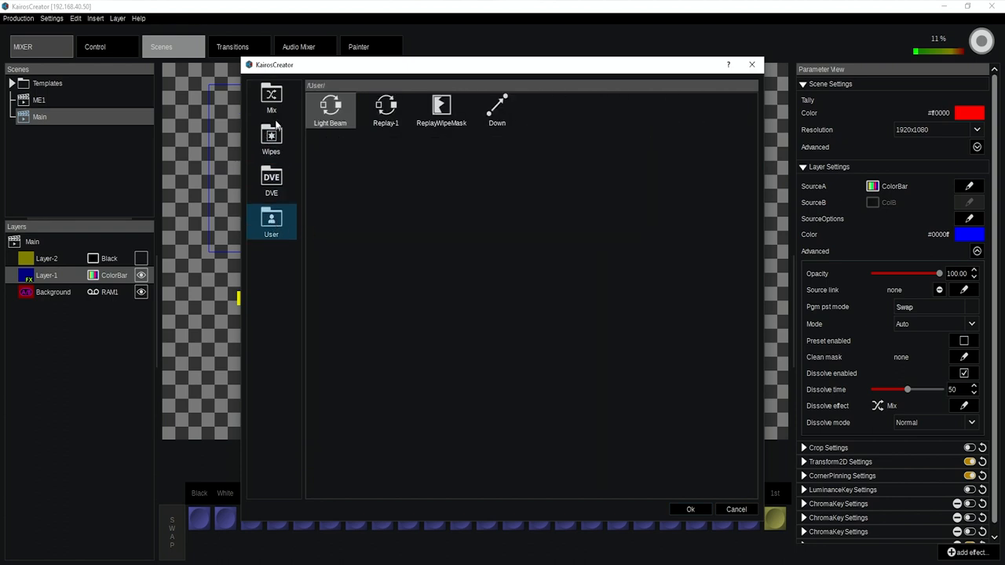
mouse_move(273, 109)
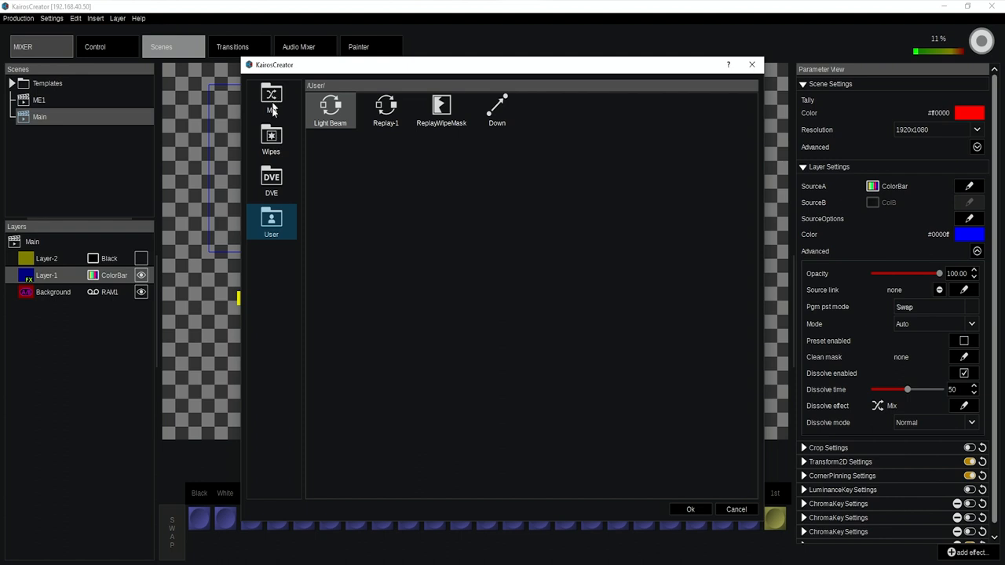
click(270, 141)
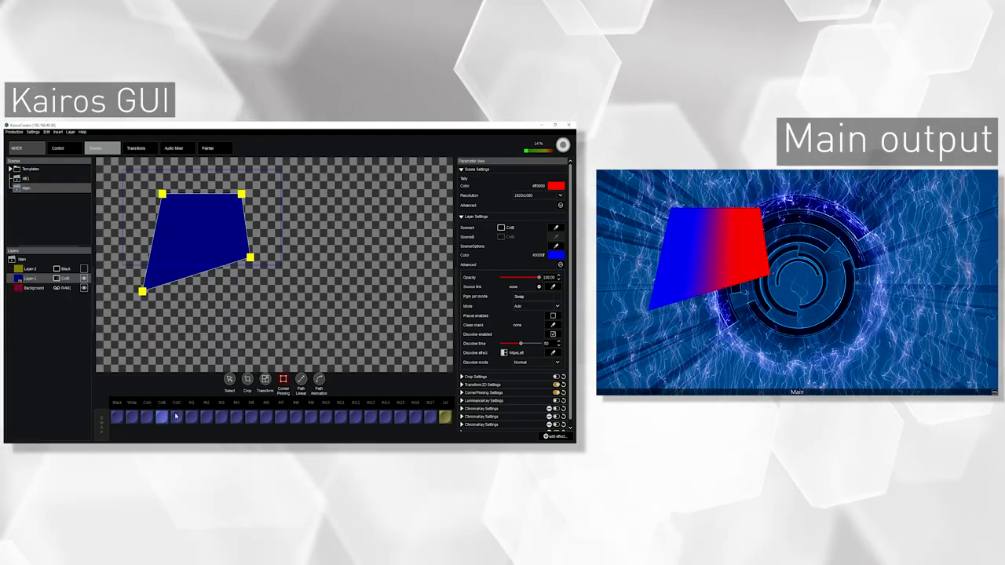
click(192, 418)
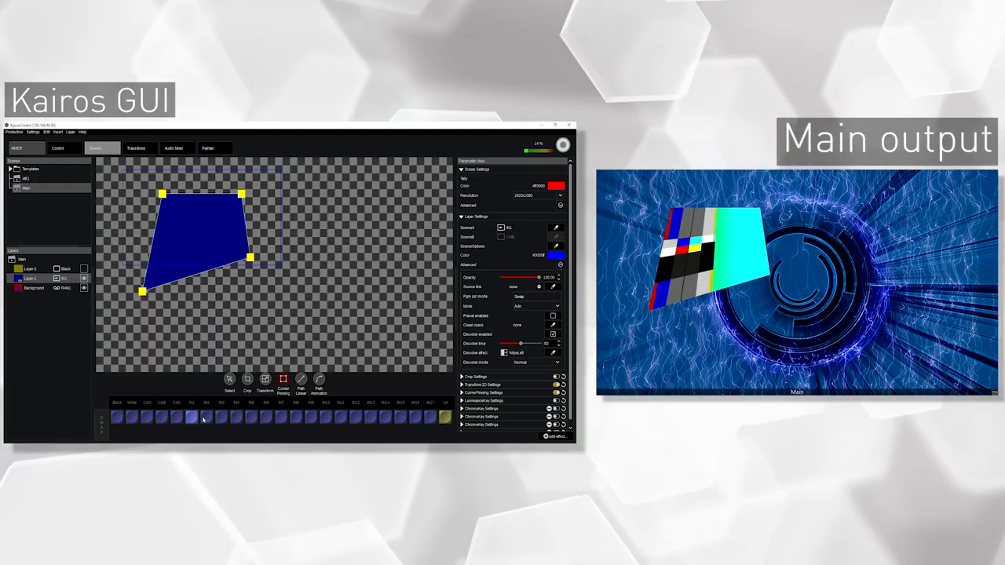